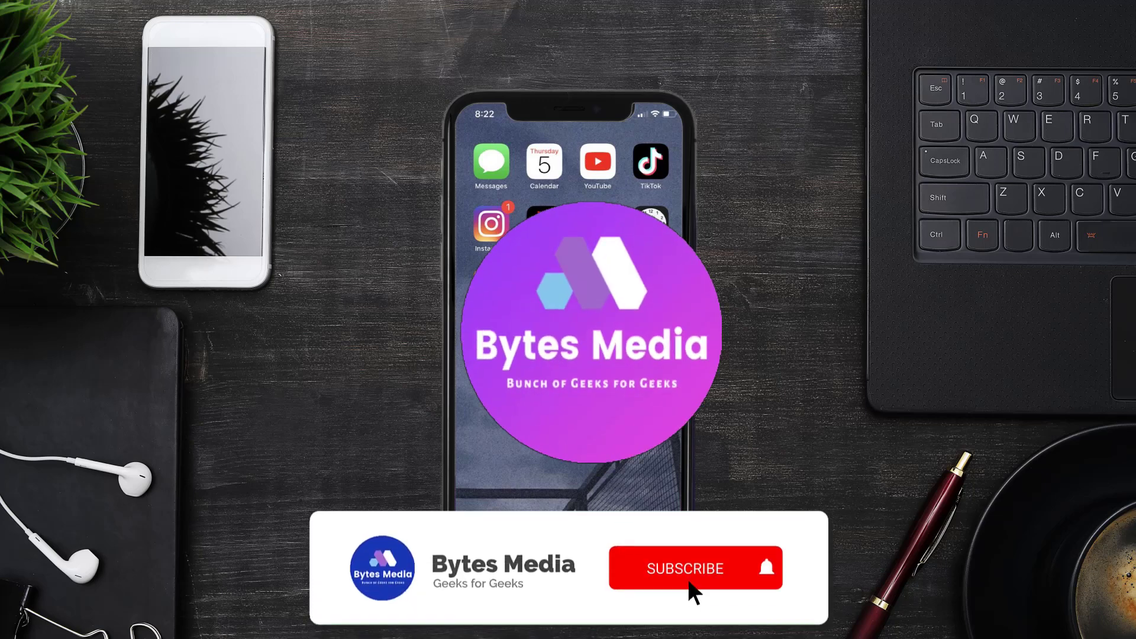
Watch the Bytes Media intro and land on the App Store's Today page
click(695, 568)
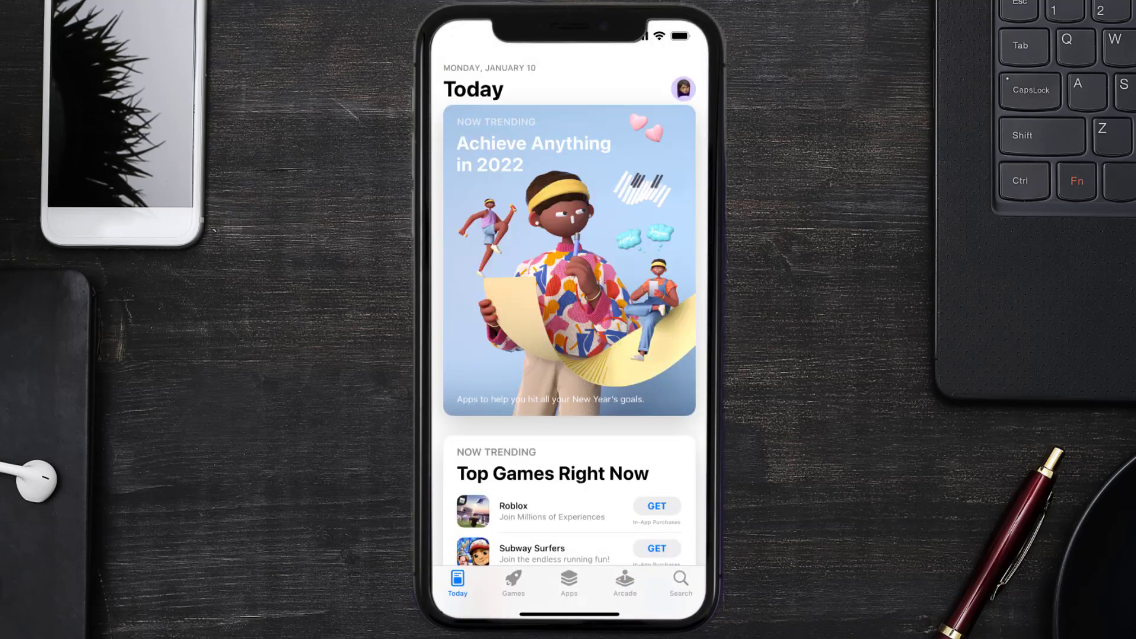
Search 'comdata app' and start the Comdata OnRoad update
click(678, 580)
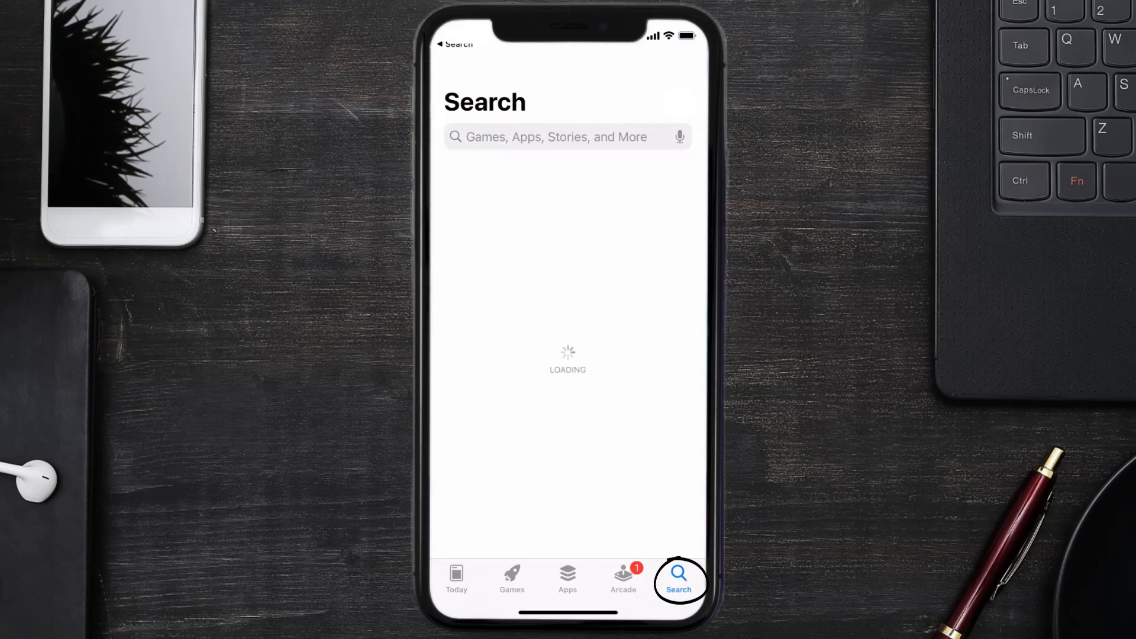
text(comdata app)
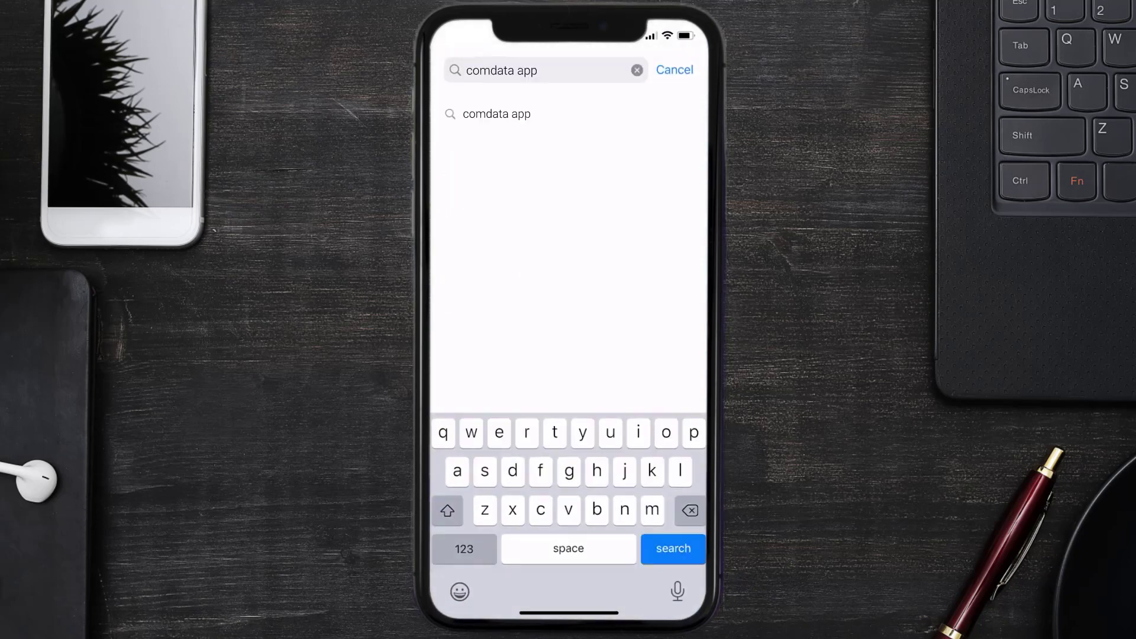
click(673, 548)
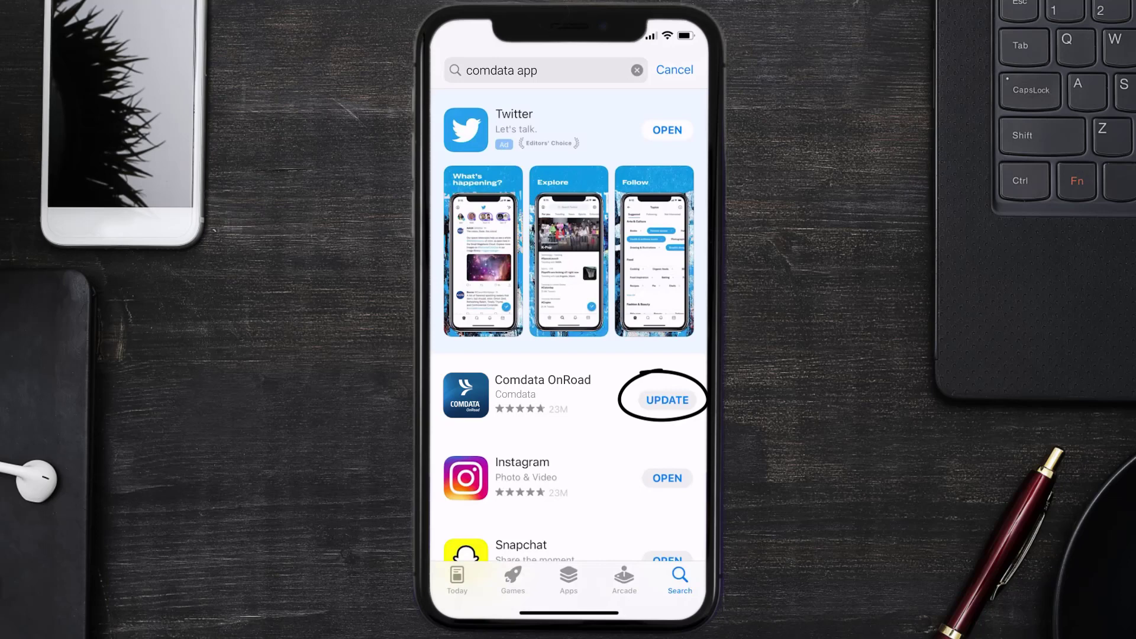
click(667, 399)
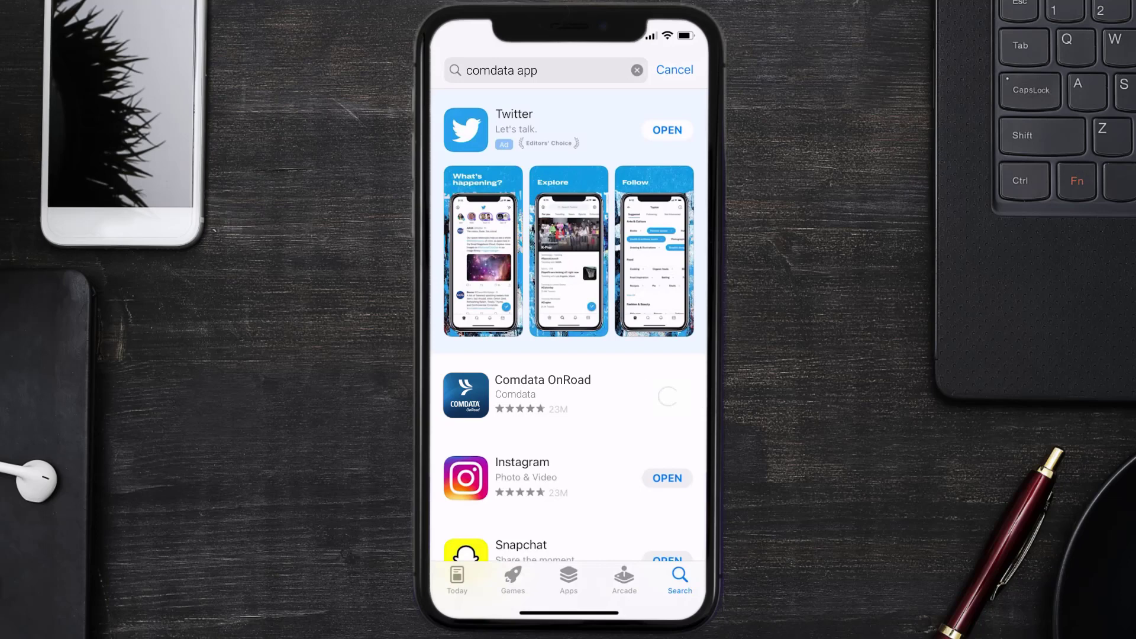
click(666, 399)
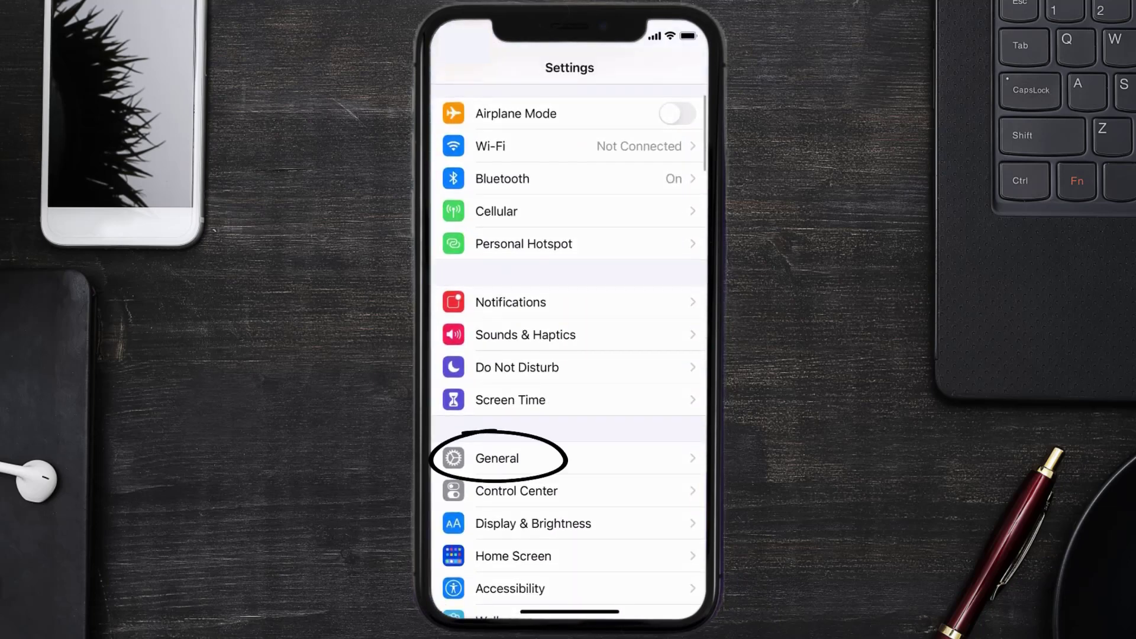
Reach Comdata OnRoad's storage page via General and iPhone Storage
click(497, 458)
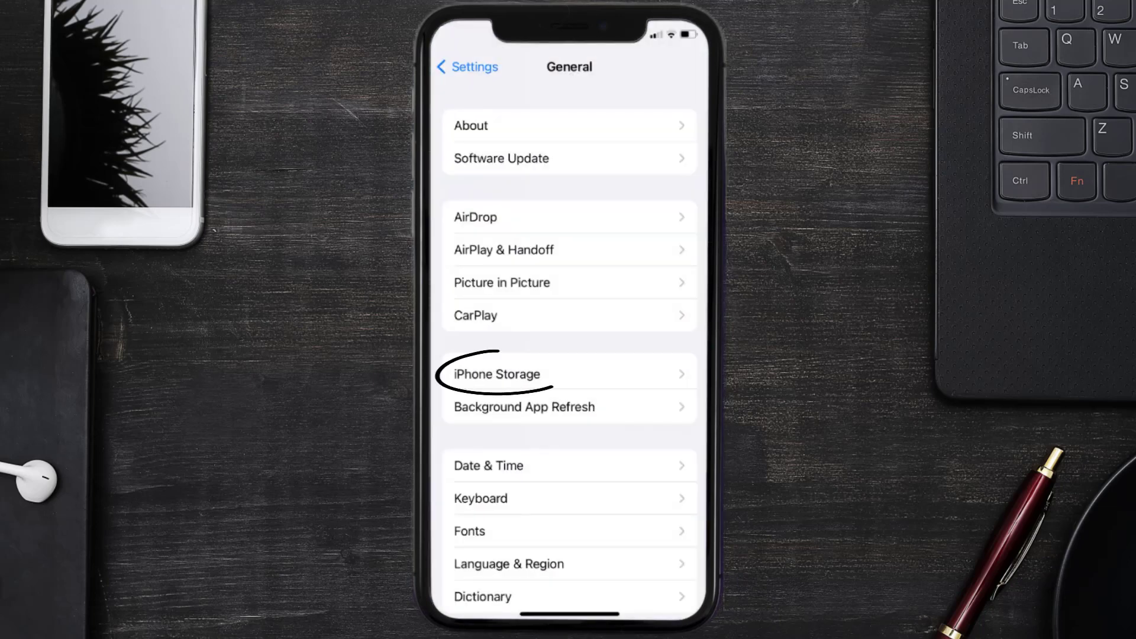
click(497, 375)
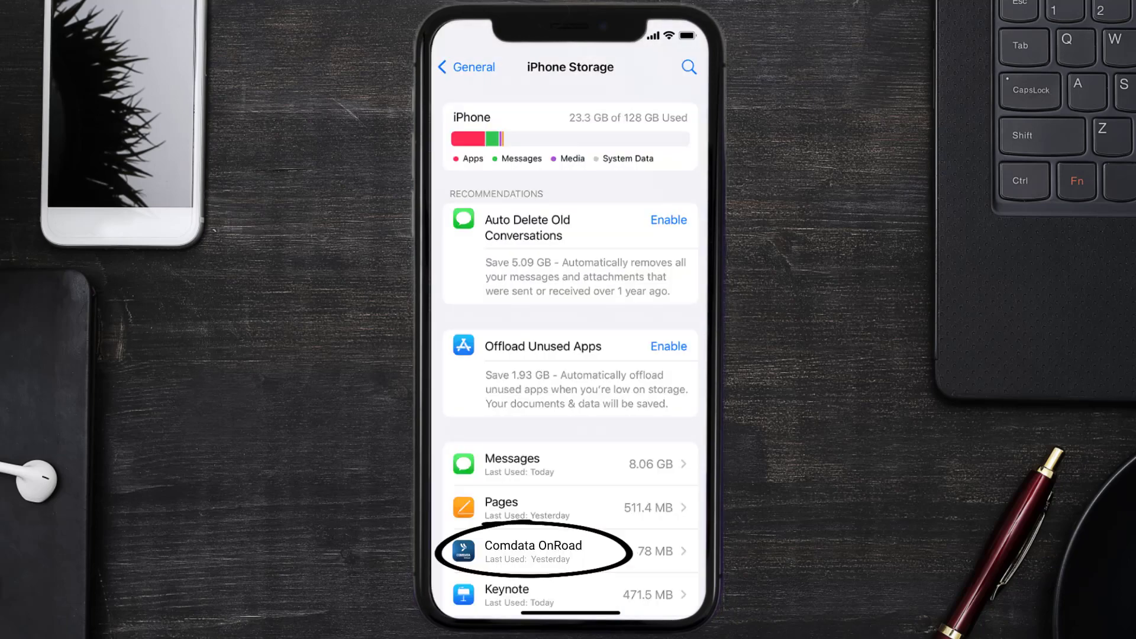
click(566, 550)
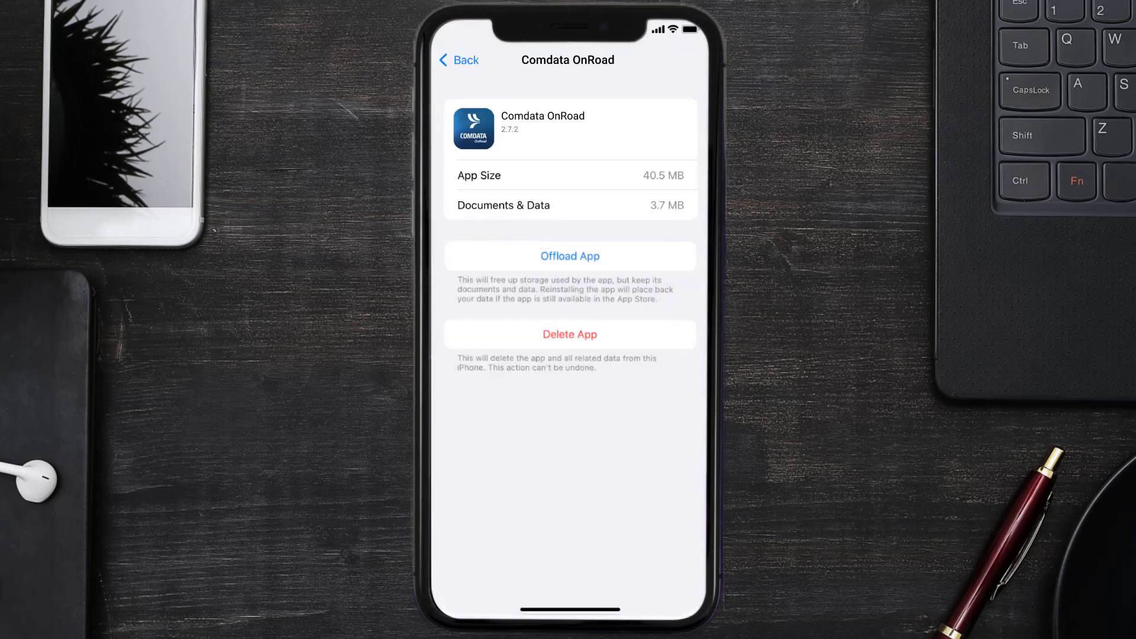
Offload Comdata OnRoad, confirming to keep its documents and data
click(569, 256)
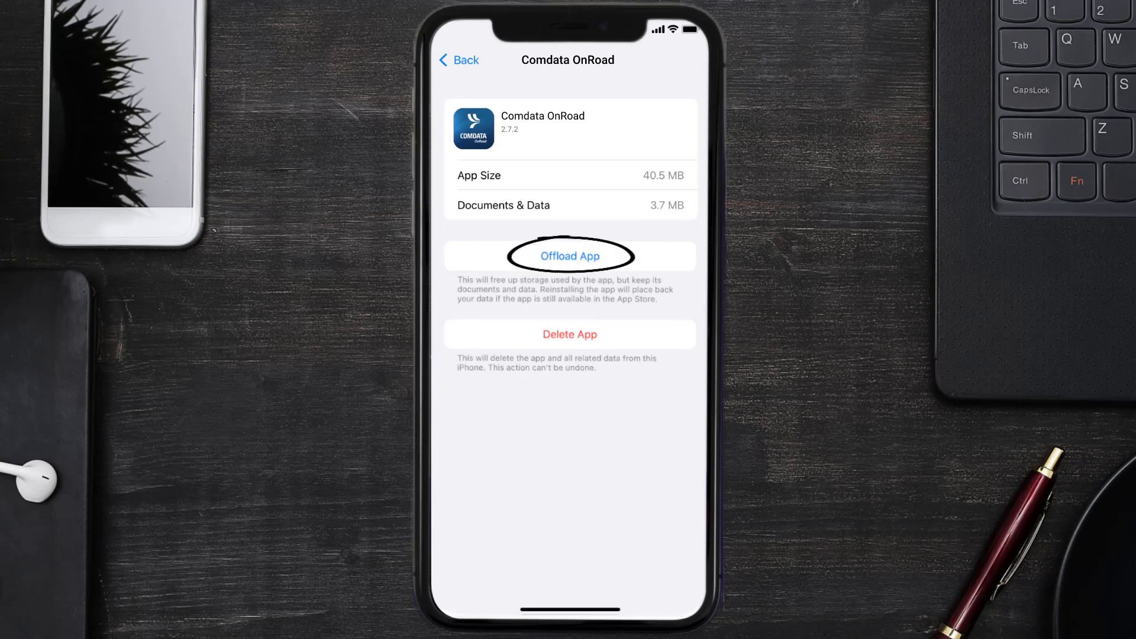
click(569, 255)
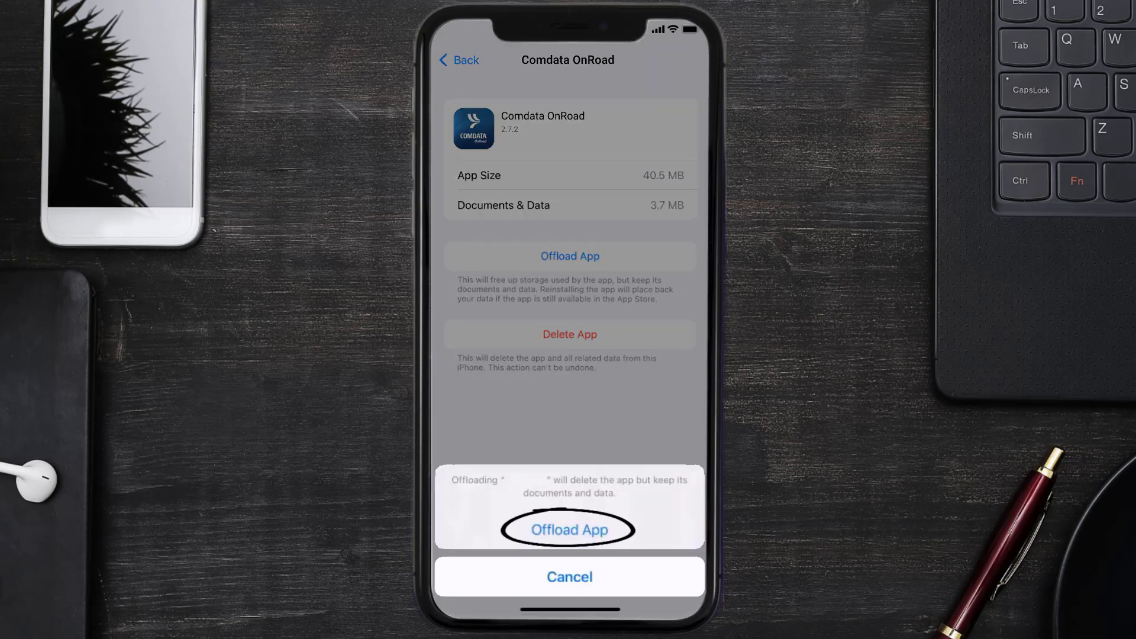
click(570, 530)
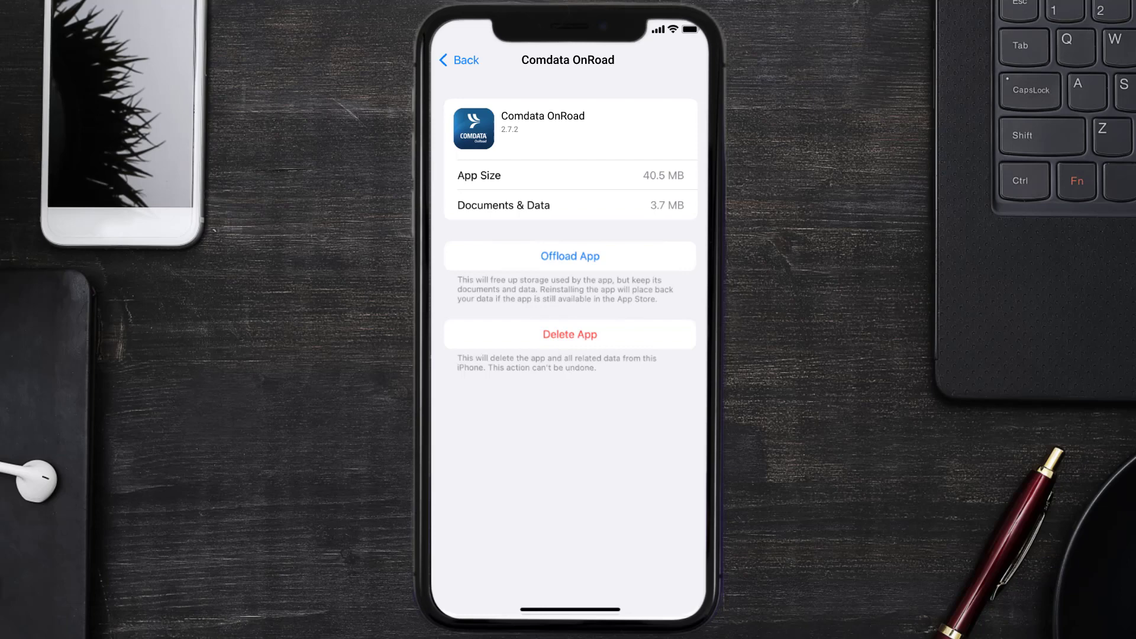
Delete Comdata OnRoad and its data from the iPhone
click(569, 334)
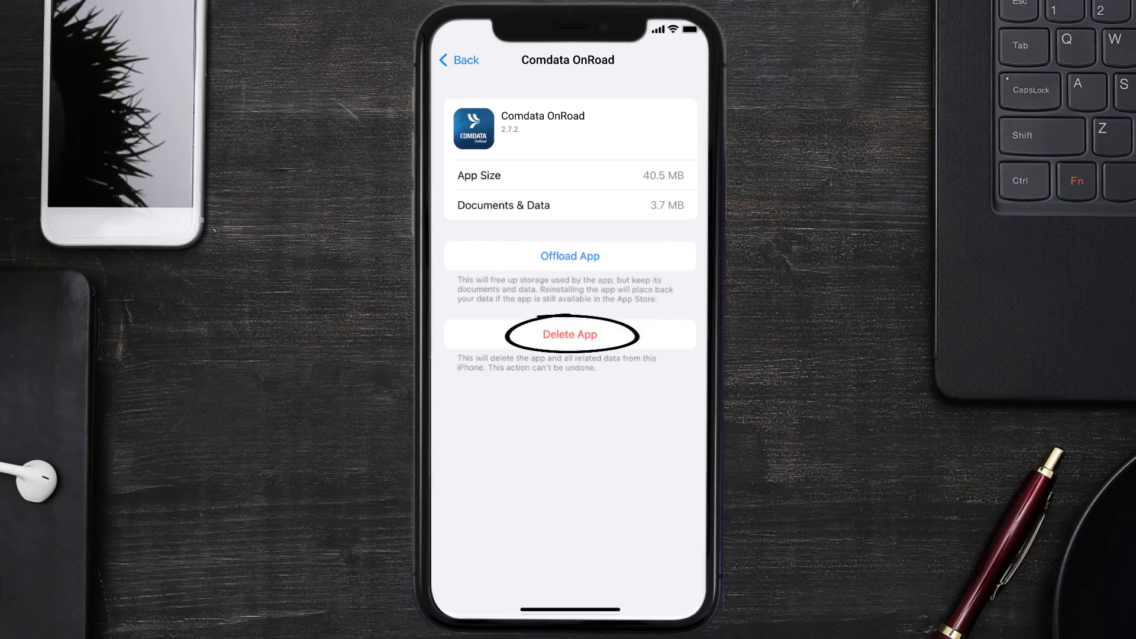
click(570, 334)
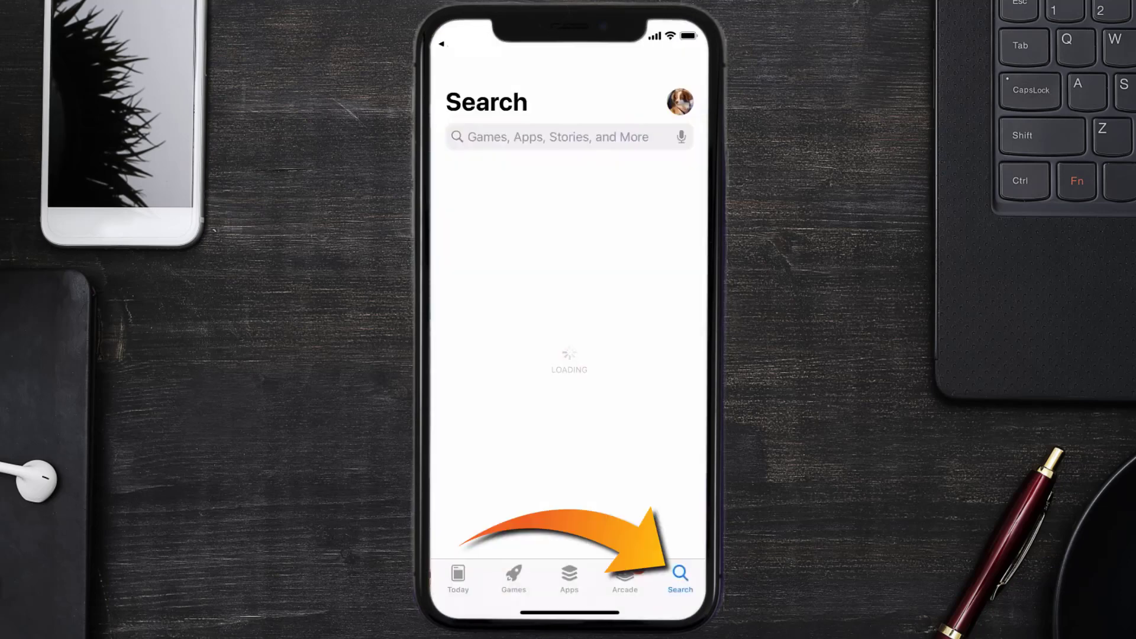
Search 'comdata app' again and start downloading Comdata OnRoad with GET
text(comdata app)
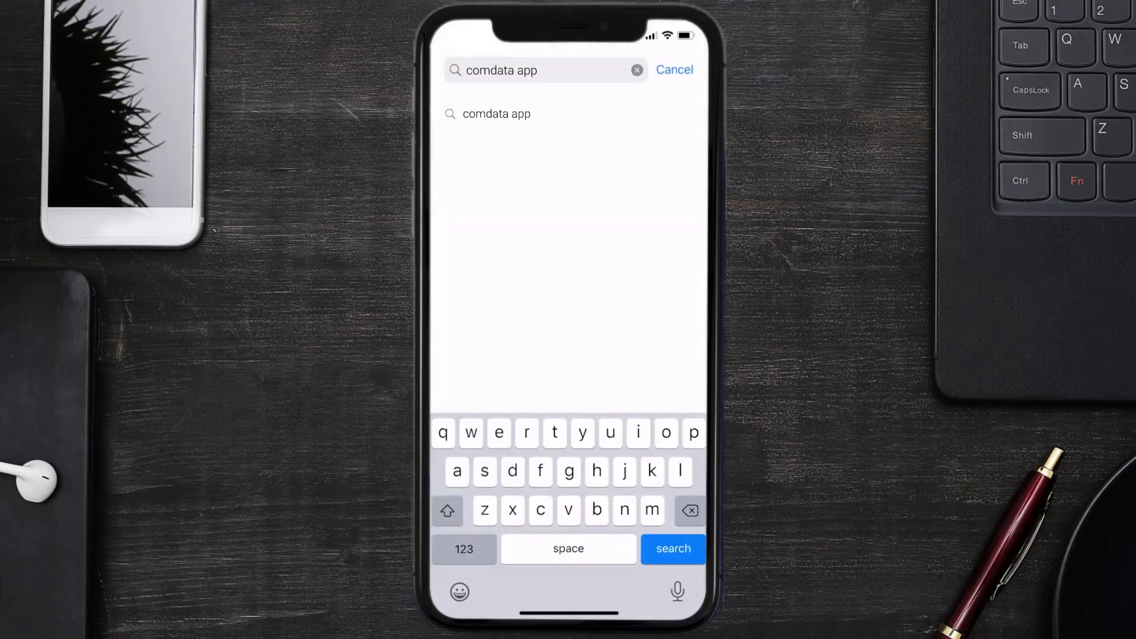
click(671, 548)
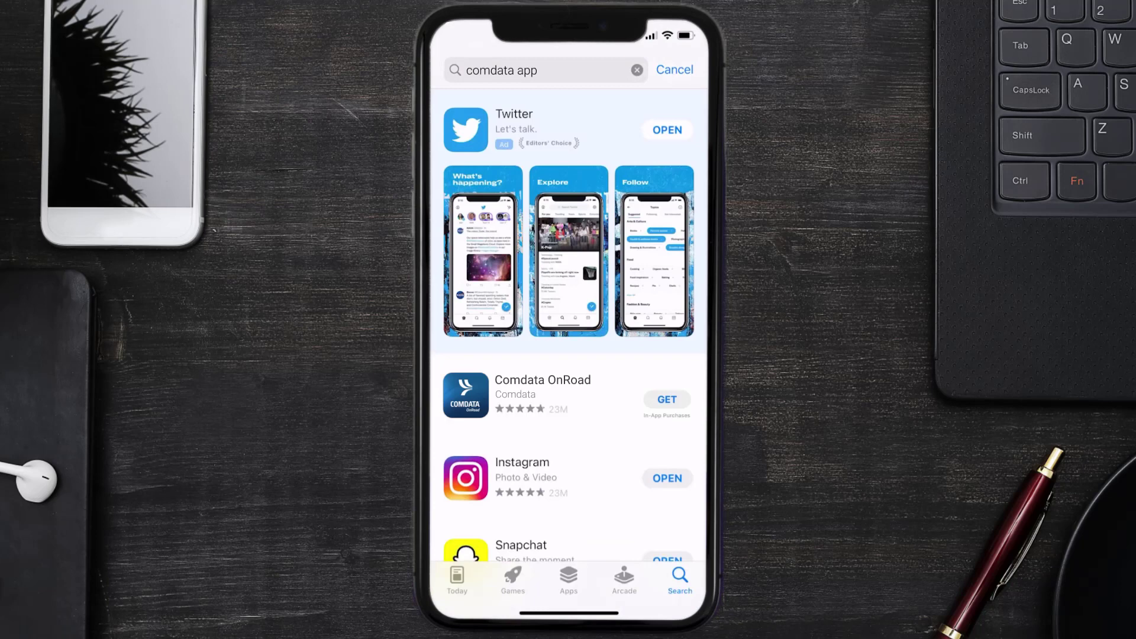
click(665, 399)
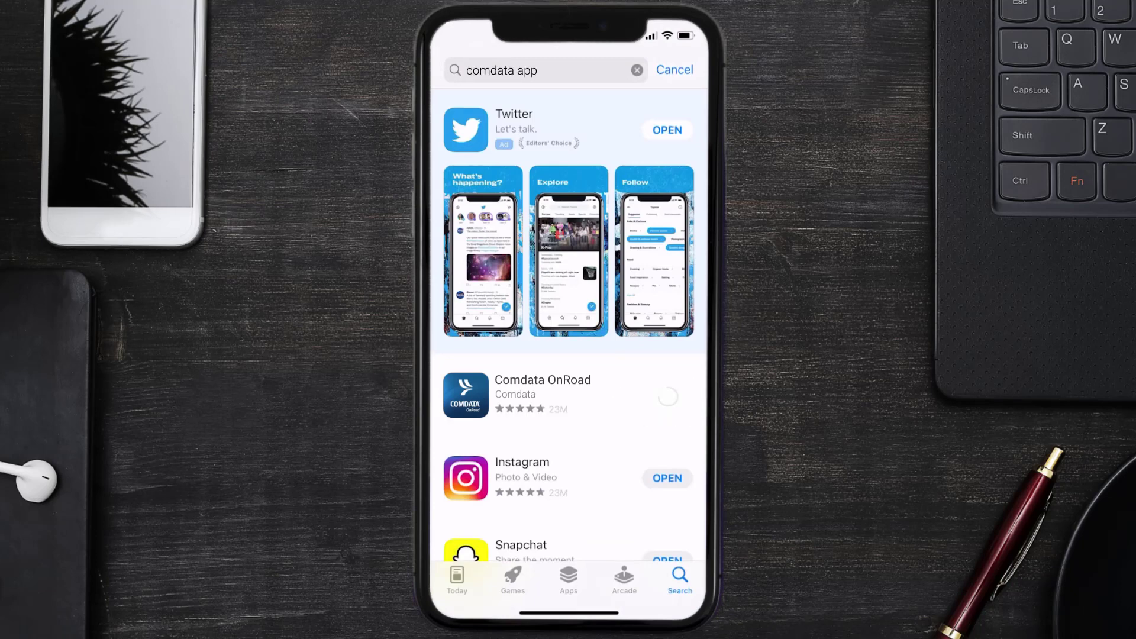